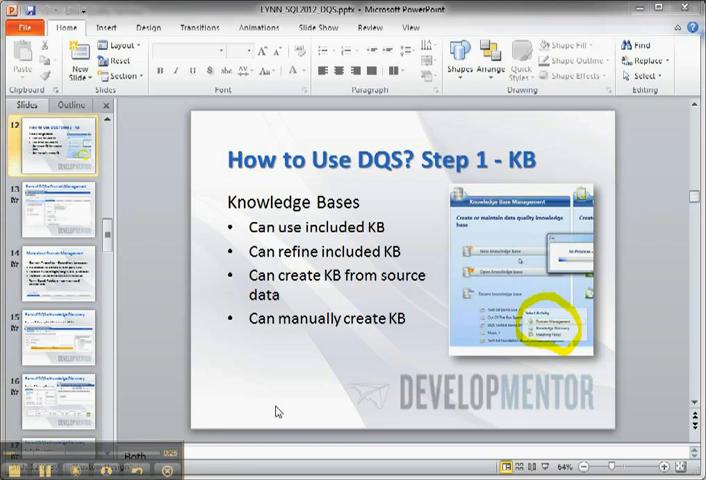
{"action": "mouse_move", "coordinate": [338, 404]}
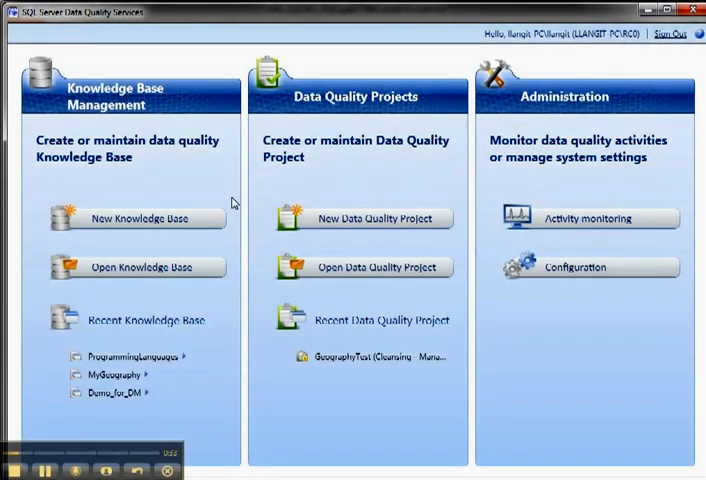
{"action": "mouse_move", "coordinate": [176, 160]}
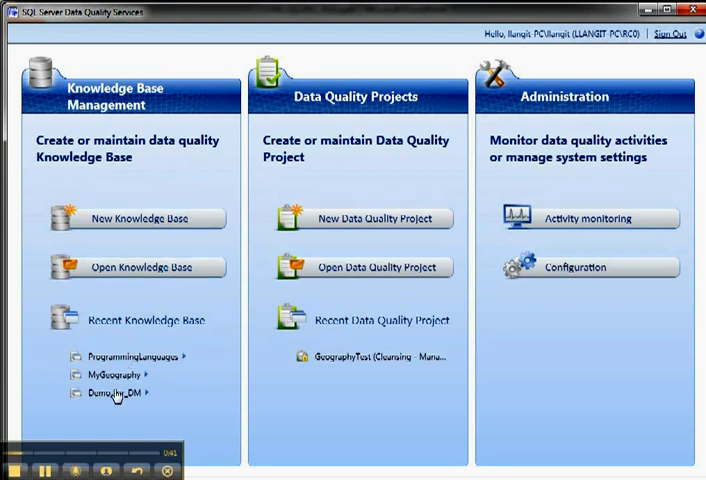
{"action": "mouse_move", "coordinate": [184, 360]}
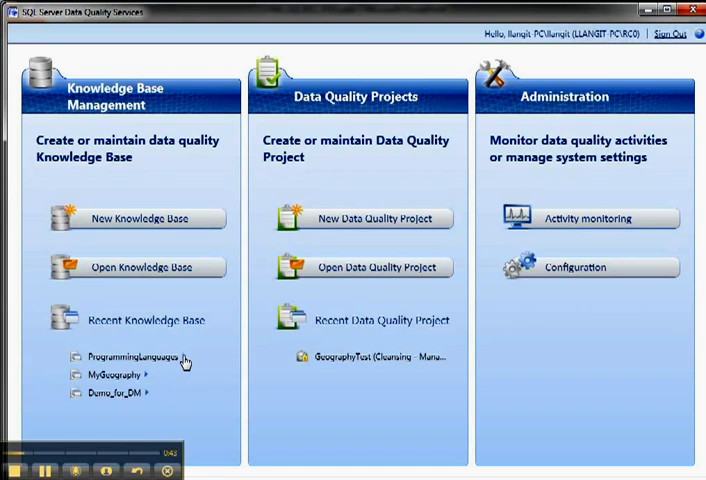
{"action": "left_click", "coordinate": [150, 358]}
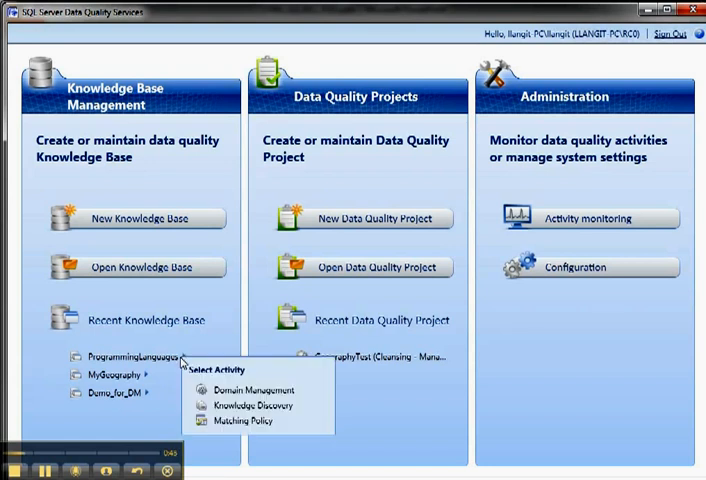
{"action": "mouse_move", "coordinate": [200, 414]}
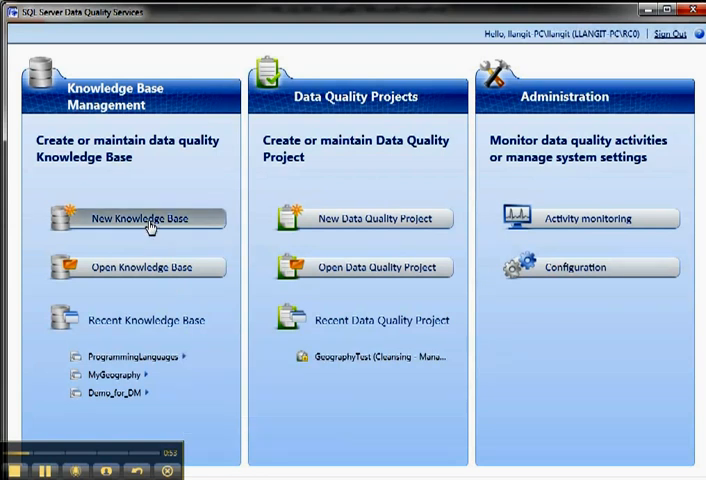
Name the new knowledge base 'demo for video' with description 'morning demo' and list its creation sources.
{"action": "left_click", "coordinate": [136, 220]}
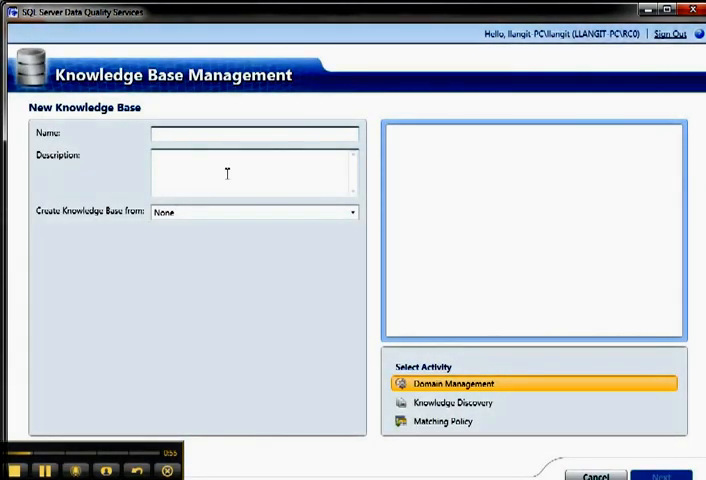
{"action": "type", "text": "d"}
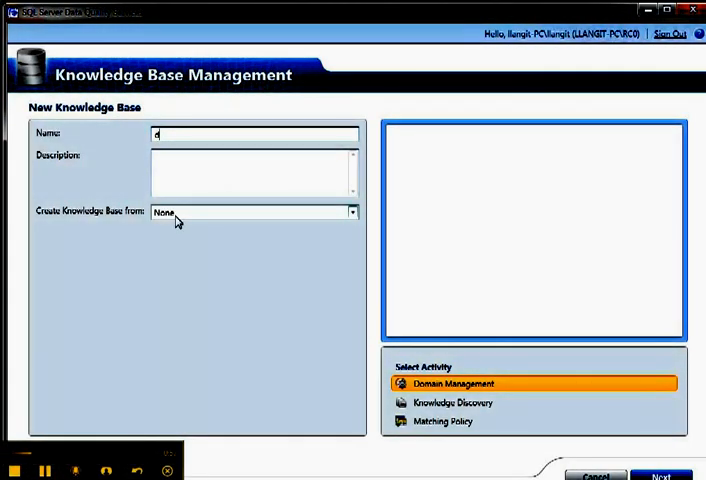
{"action": "type", "text": "demo for video"}
{"action": "left_click", "coordinate": [254, 172]}
{"action": "type", "text": "morning"}
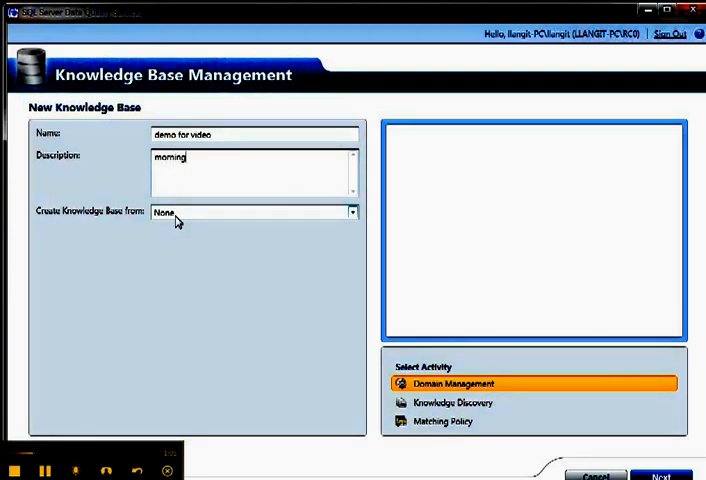
{"action": "type", "text": "demo"}
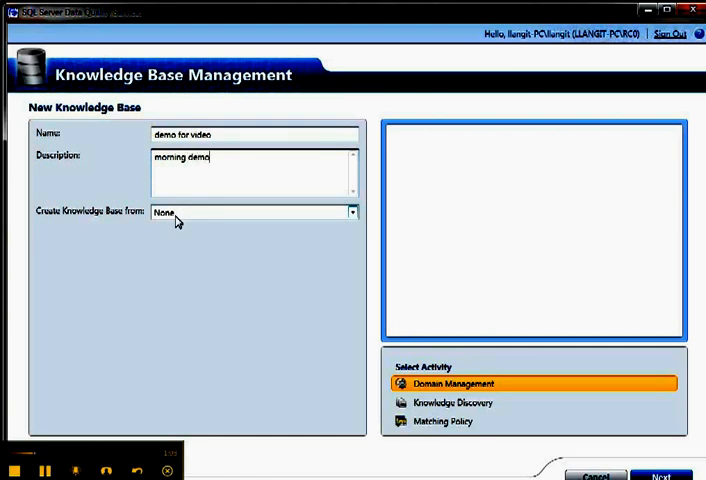
{"action": "mouse_move", "coordinate": [352, 212]}
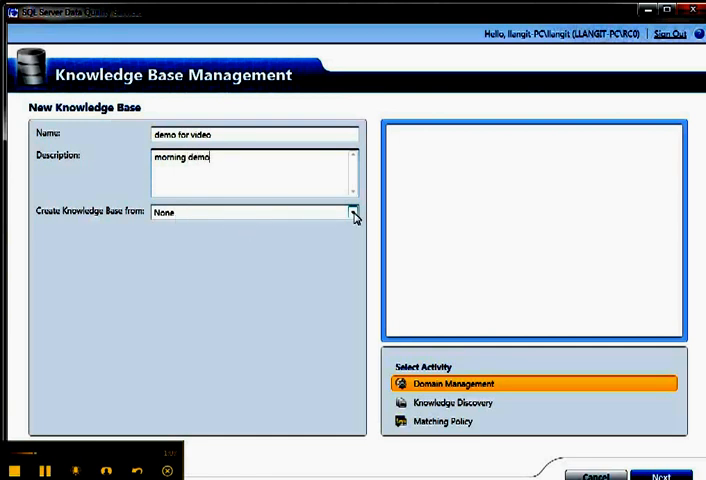
{"action": "left_click", "coordinate": [352, 212]}
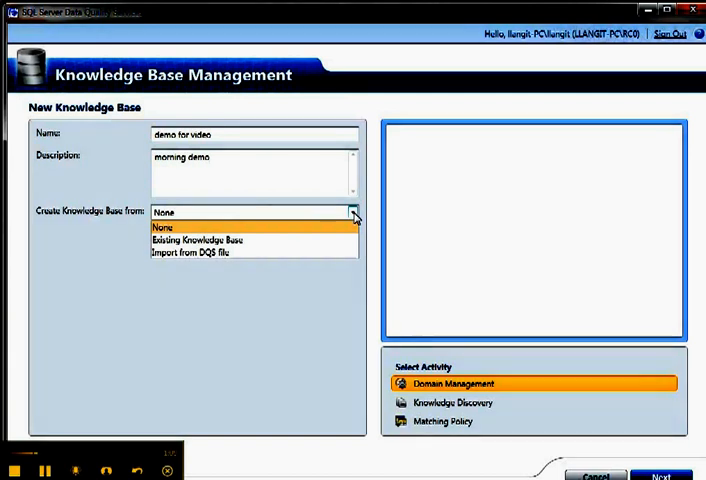
{"action": "mouse_move", "coordinate": [324, 240]}
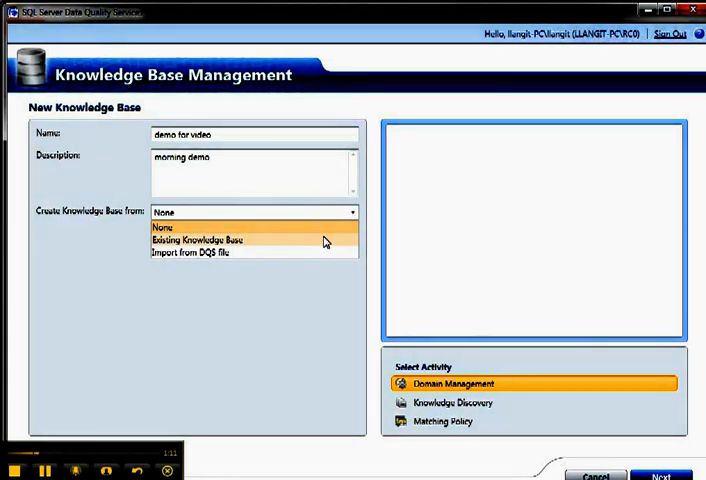
{"action": "mouse_move", "coordinate": [310, 252]}
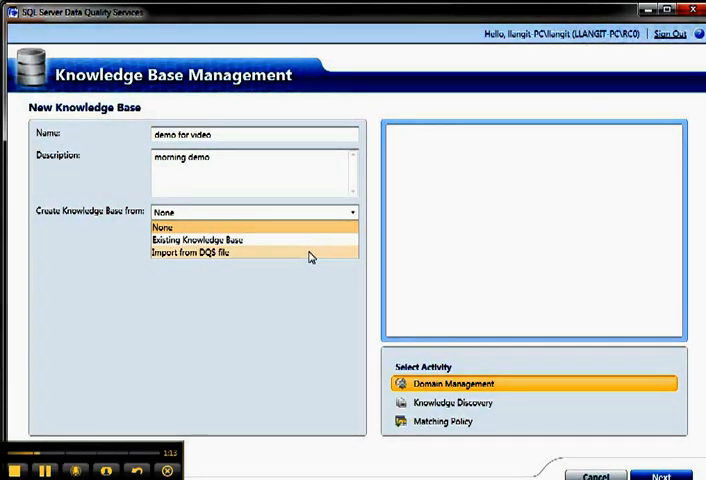
Build from an existing knowledge base, previewing MyGeography and ProgrammingLanguages before settling on DQS Data.
{"action": "left_click", "coordinate": [198, 240]}
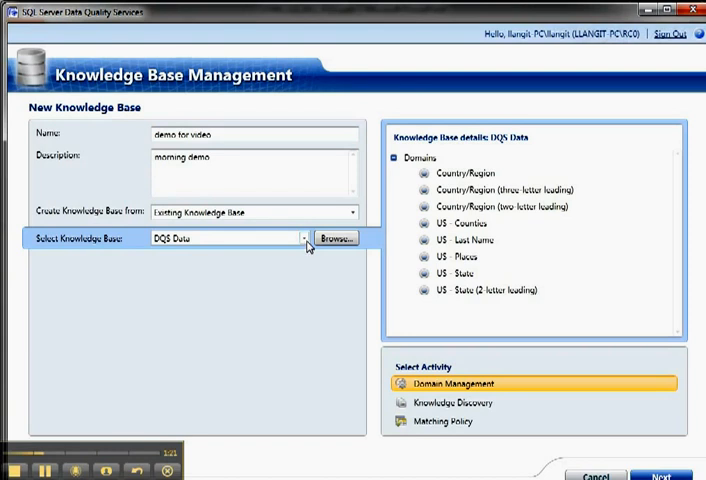
{"action": "left_click", "coordinate": [302, 238]}
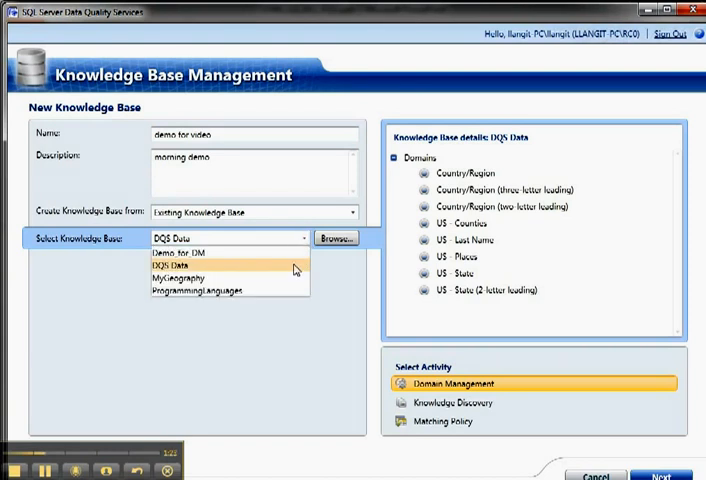
{"action": "left_click", "coordinate": [180, 276]}
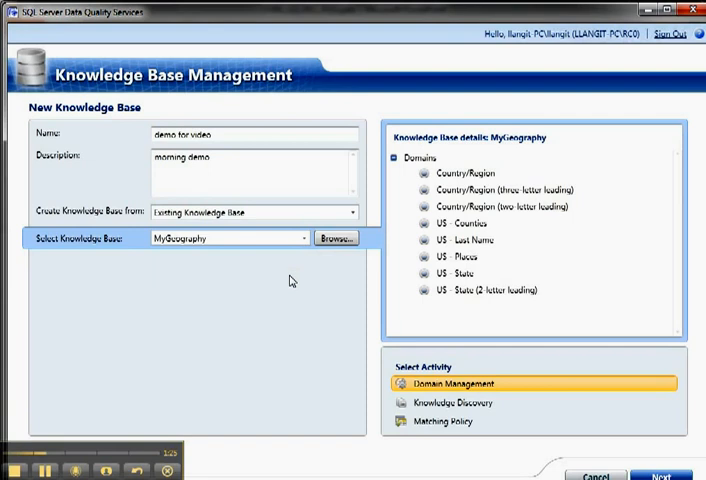
{"action": "left_click", "coordinate": [304, 238]}
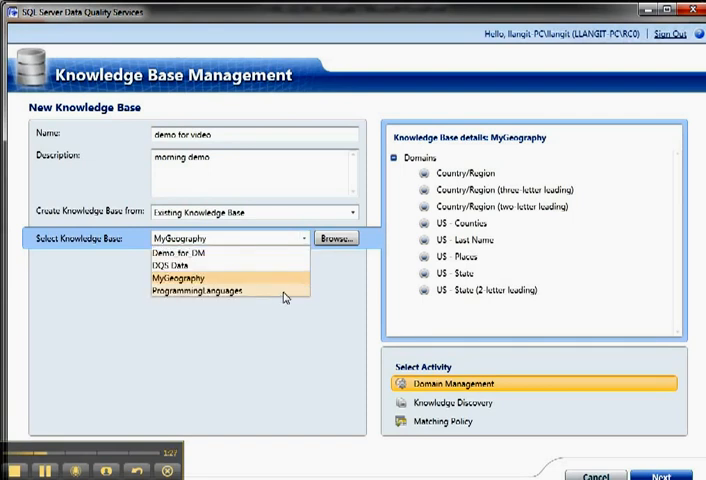
{"action": "left_click", "coordinate": [198, 296]}
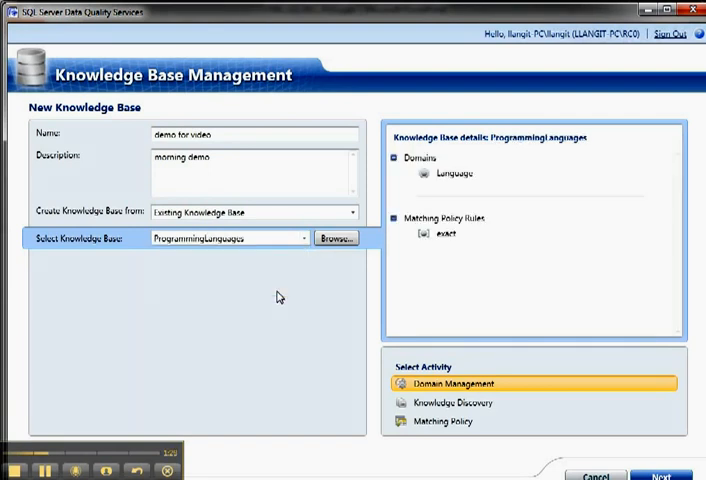
{"action": "left_click", "coordinate": [304, 238]}
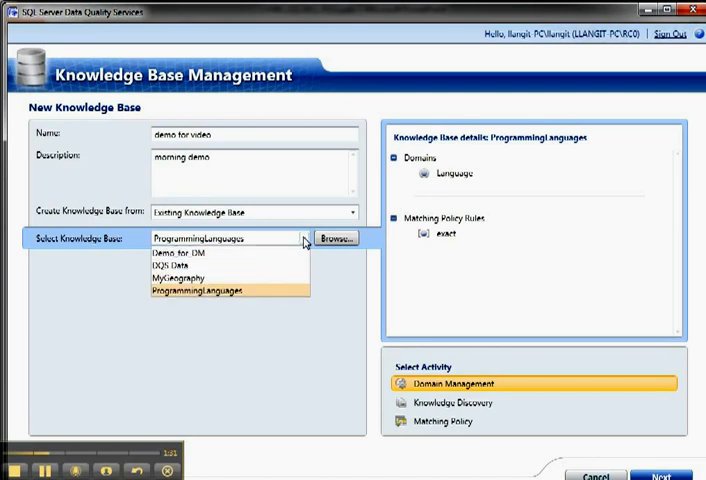
{"action": "left_click", "coordinate": [176, 264]}
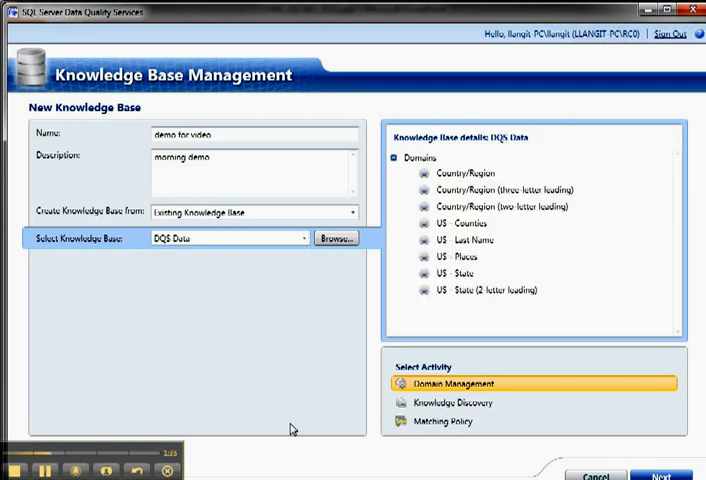
{"action": "mouse_move", "coordinate": [520, 434]}
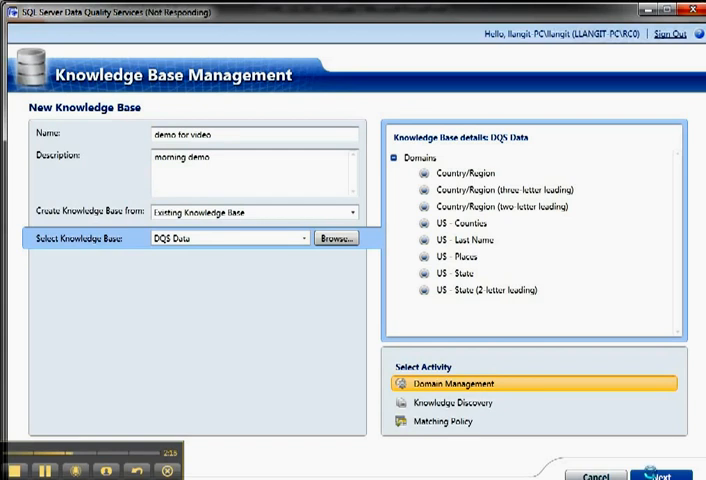
Proceed to Domain Management and select the Country/Region domain's properties.
{"action": "left_click", "coordinate": [688, 476]}
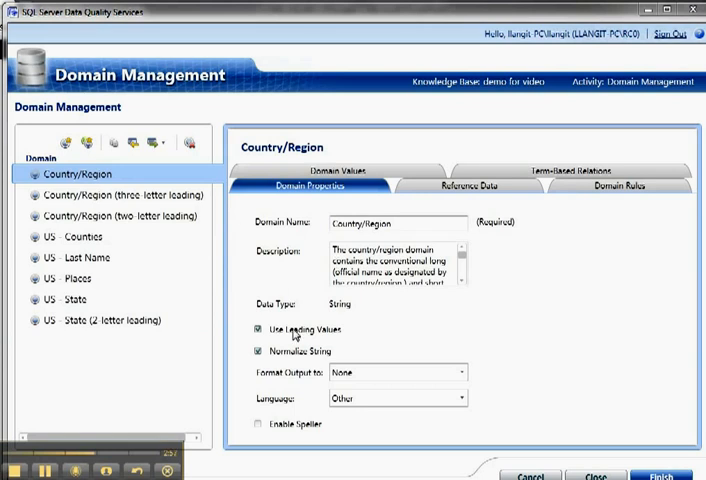
{"action": "mouse_move", "coordinate": [268, 368]}
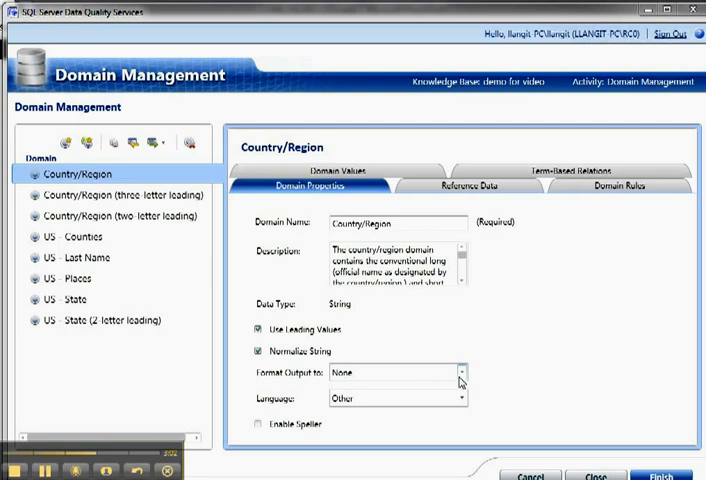
{"action": "left_click", "coordinate": [458, 372]}
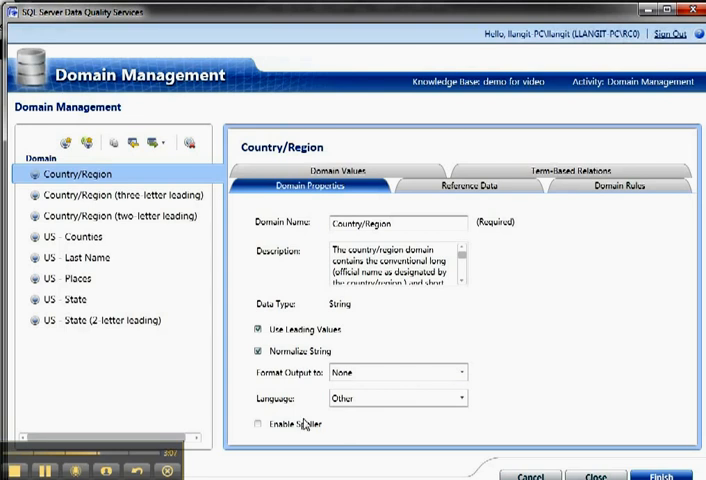
{"action": "mouse_move", "coordinate": [460, 192]}
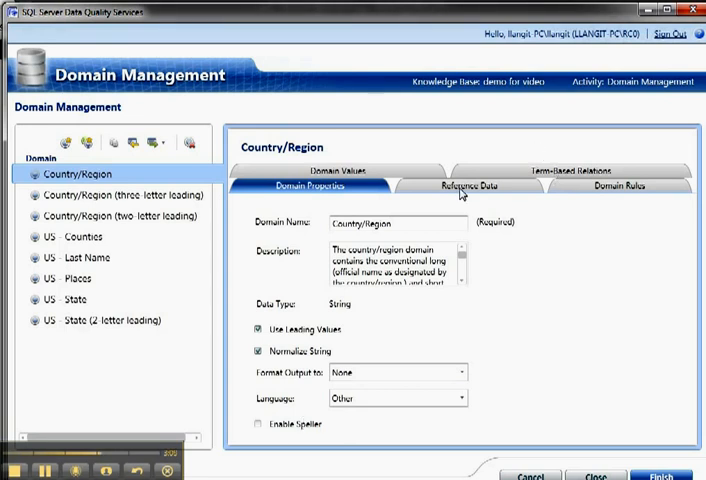
Show the Country/Region domain's Reference Data settings, with no service attached.
{"action": "left_click", "coordinate": [468, 186]}
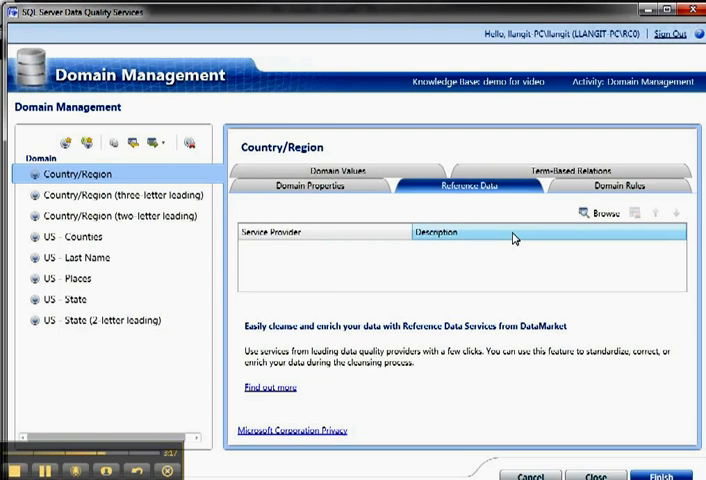
{"action": "mouse_move", "coordinate": [592, 196]}
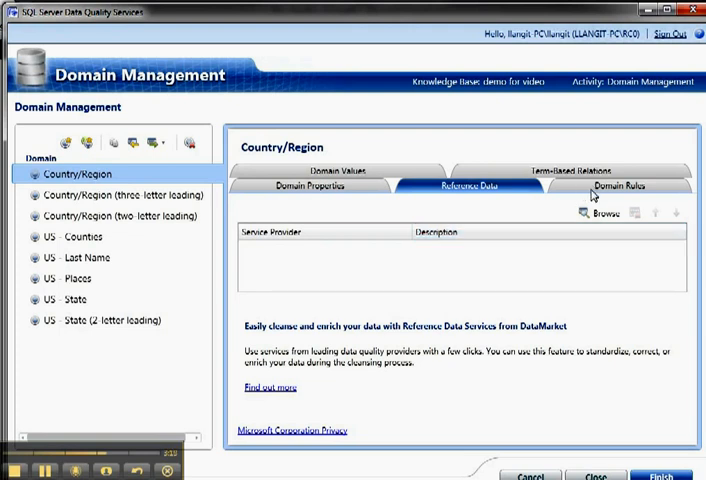
{"action": "mouse_move", "coordinate": [616, 228]}
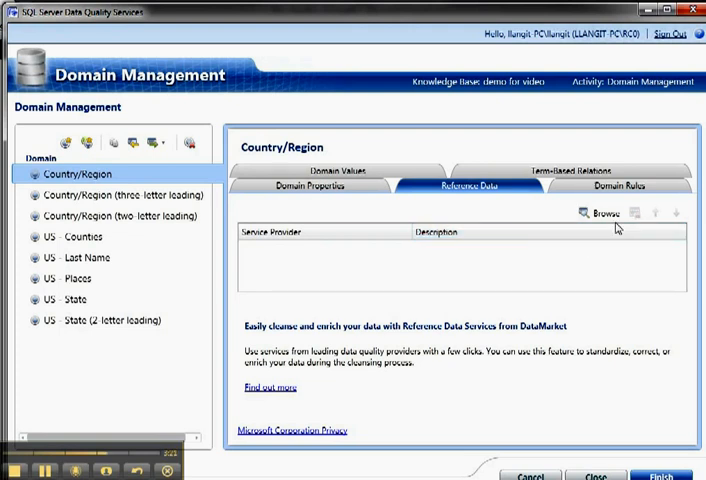
{"action": "mouse_move", "coordinate": [604, 194]}
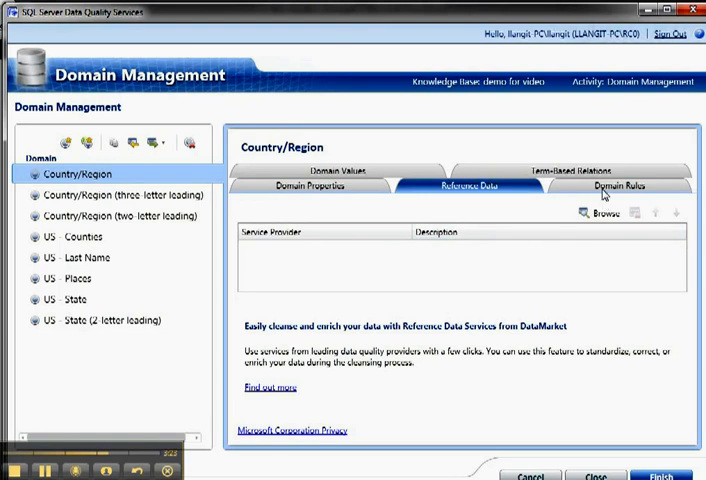
Add a Country/Region domain rule named 'test' requiring length equal to 5.
{"action": "left_click", "coordinate": [616, 186]}
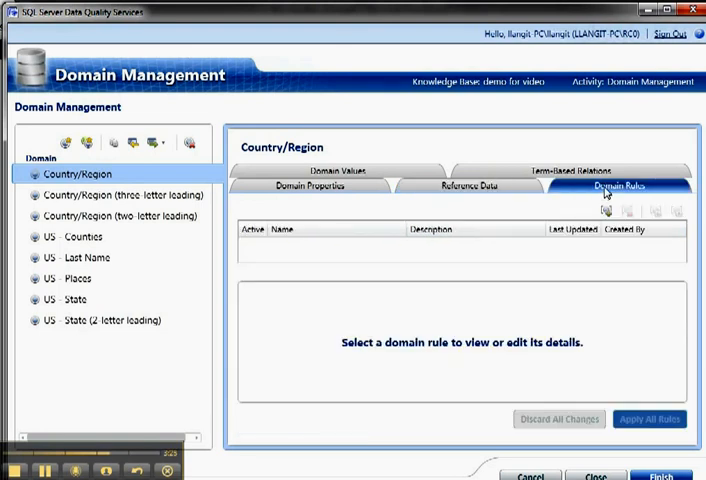
{"action": "left_click", "coordinate": [604, 212]}
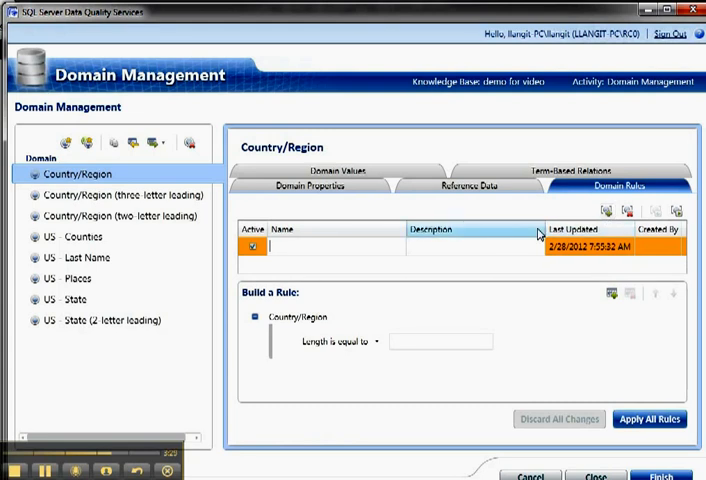
{"action": "type", "text": "test"}
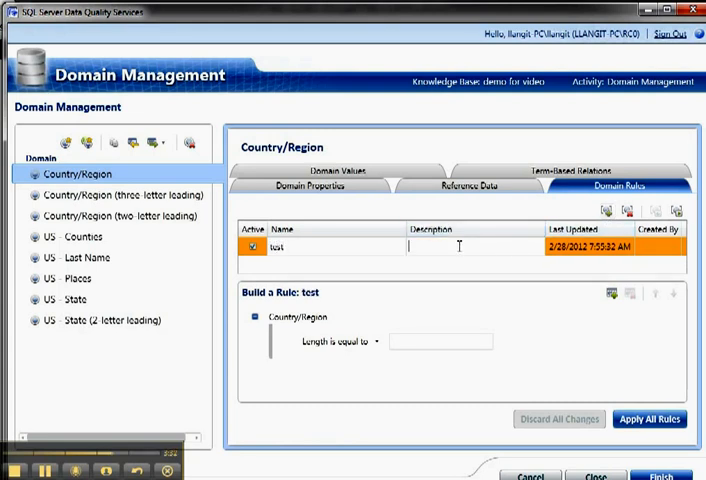
{"action": "type", "text": "test"}
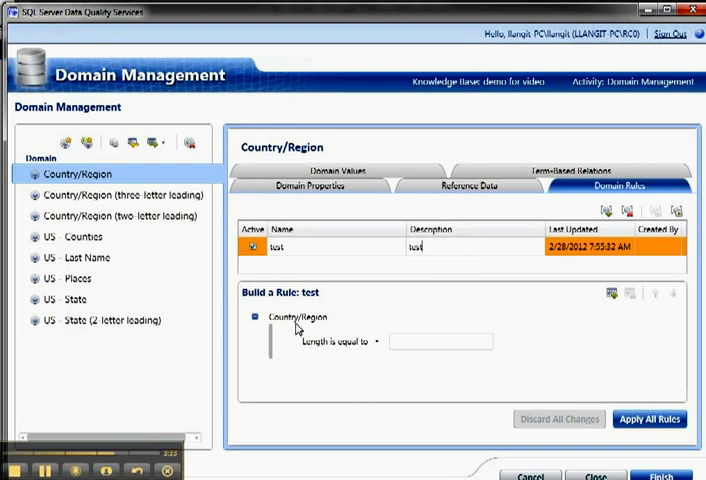
{"action": "left_click", "coordinate": [440, 340]}
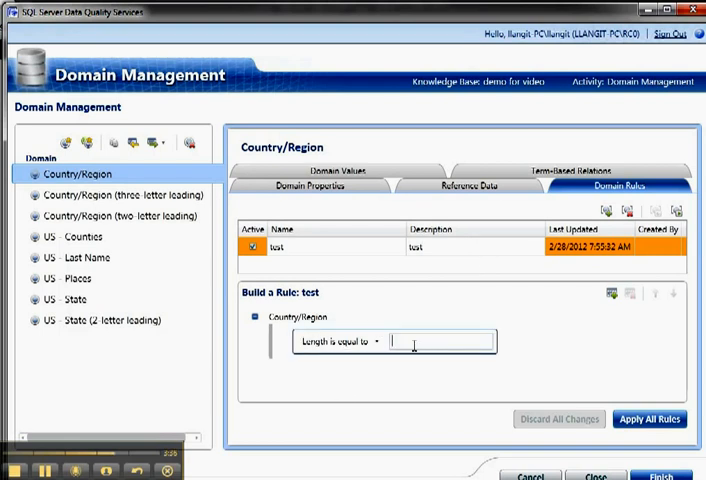
{"action": "type", "text": "5"}
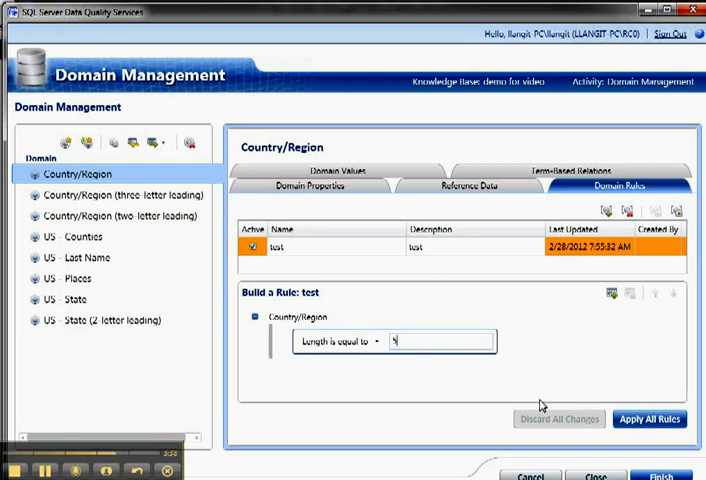
{"action": "mouse_move", "coordinate": [604, 292]}
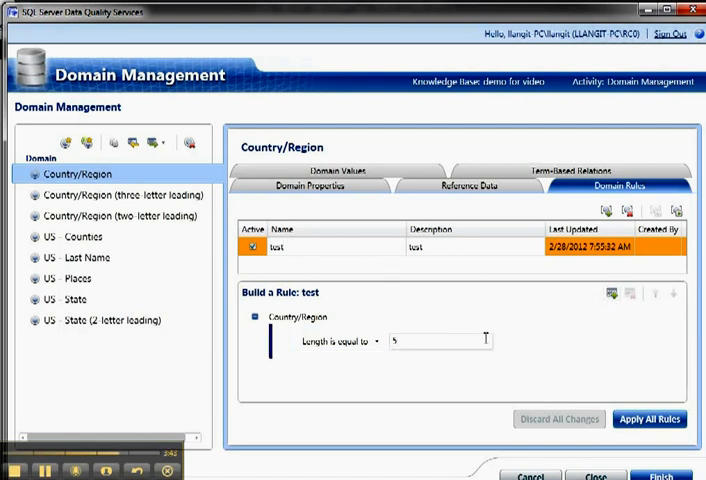
{"action": "mouse_move", "coordinate": [544, 332]}
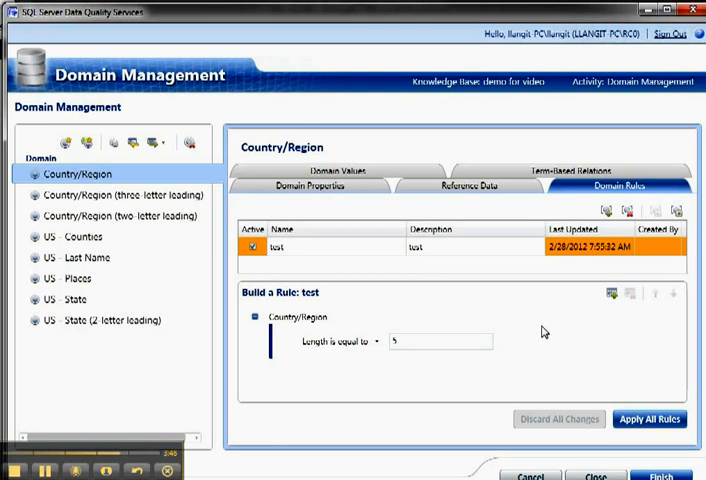
{"action": "mouse_move", "coordinate": [636, 312]}
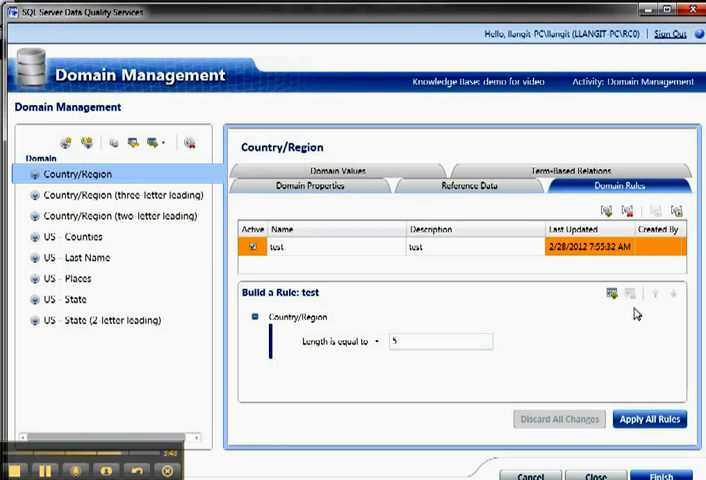
{"action": "mouse_move", "coordinate": [636, 292]}
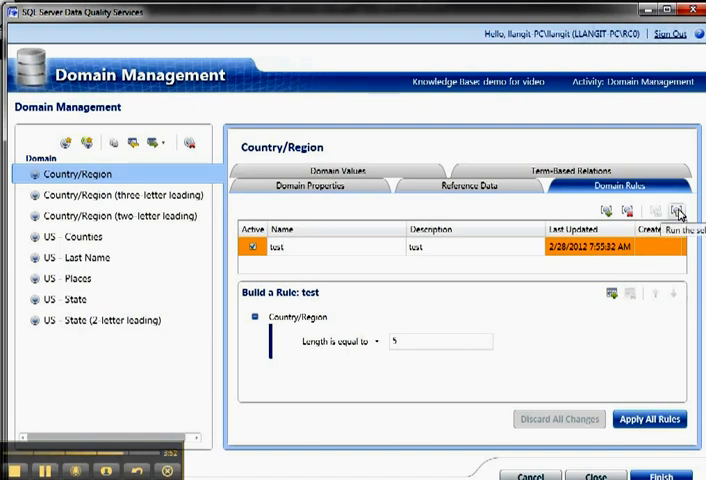
{"action": "left_click", "coordinate": [680, 210]}
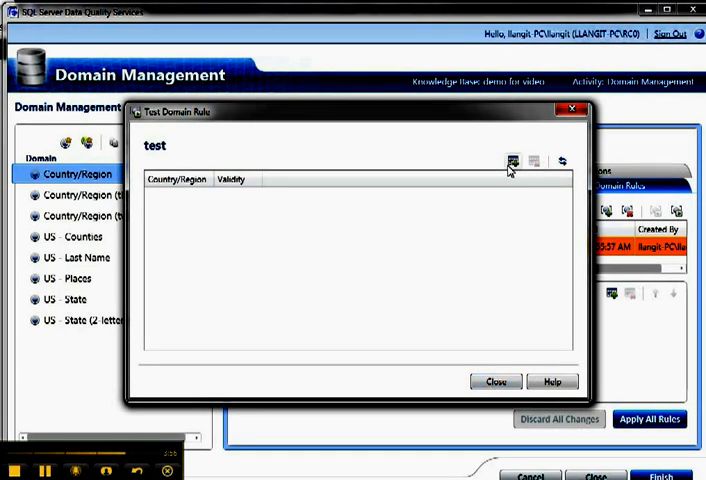
{"action": "mouse_move", "coordinate": [536, 326]}
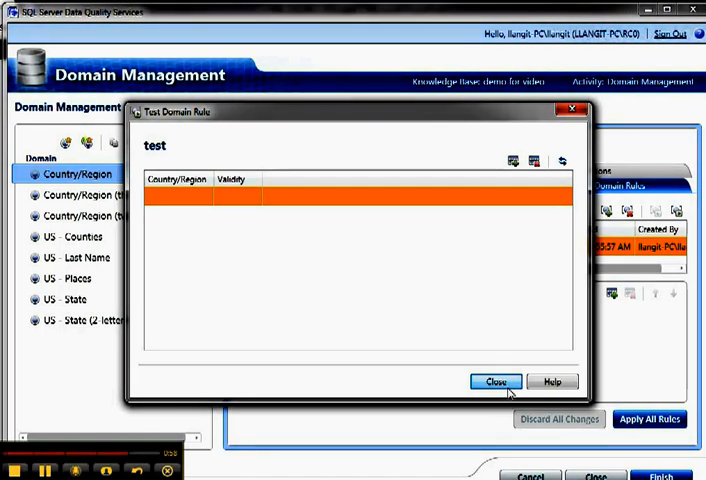
{"action": "left_click", "coordinate": [496, 380]}
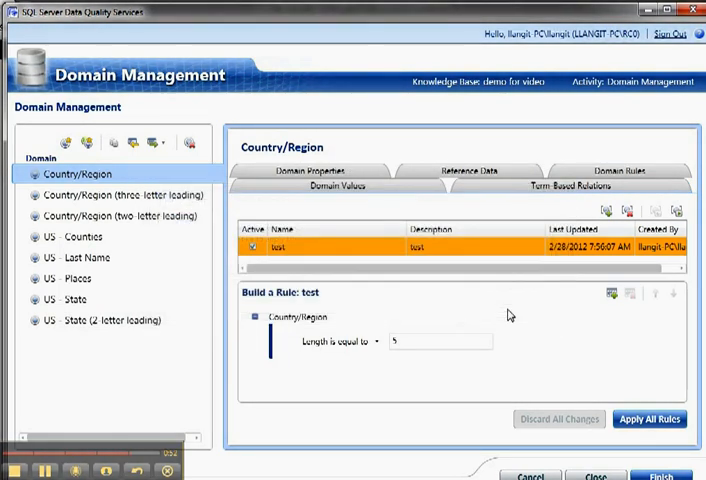
Delete the 'test' domain rule from Country/Region.
{"action": "left_click", "coordinate": [648, 420]}
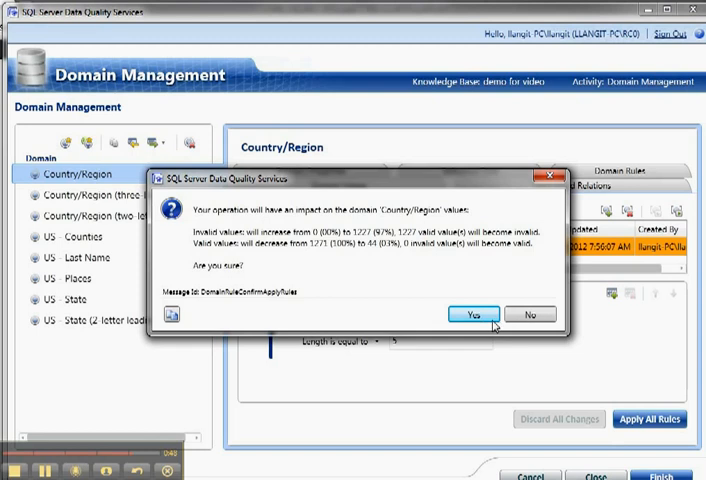
{"action": "mouse_move", "coordinate": [524, 316]}
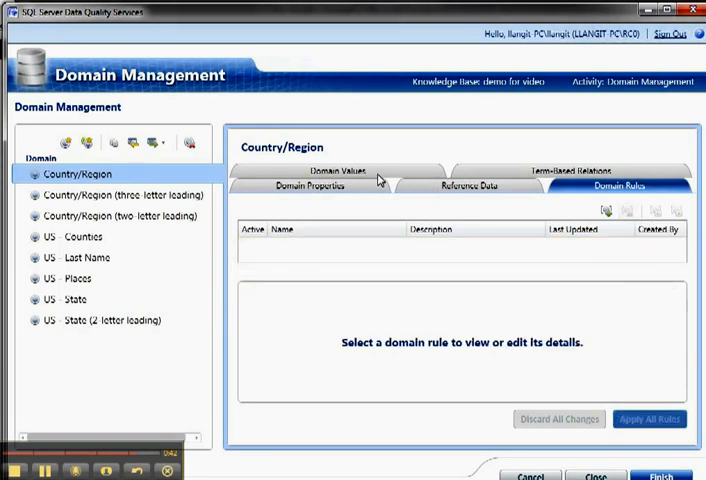
{"action": "left_click", "coordinate": [312, 184]}
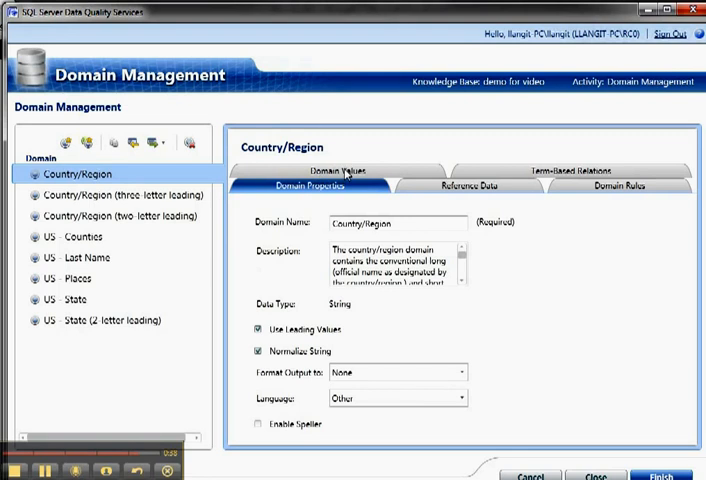
{"action": "left_click", "coordinate": [340, 172]}
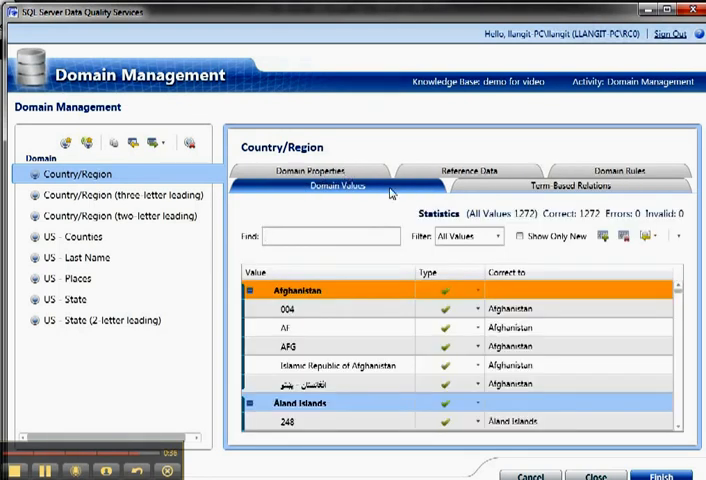
{"action": "left_click", "coordinate": [618, 184]}
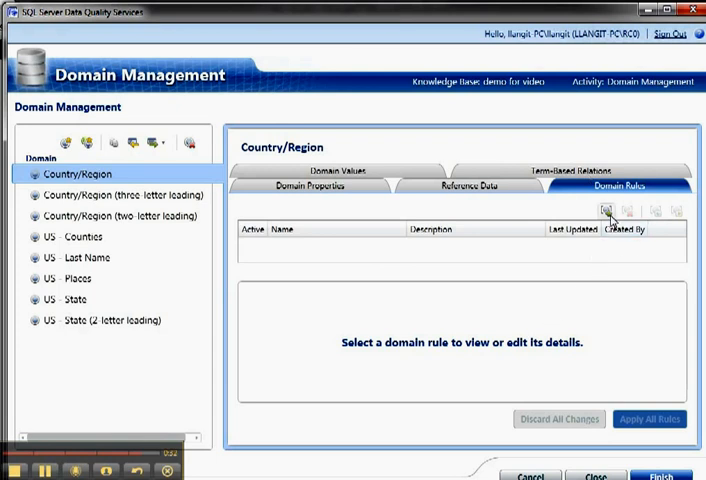
{"action": "mouse_move", "coordinate": [604, 210]}
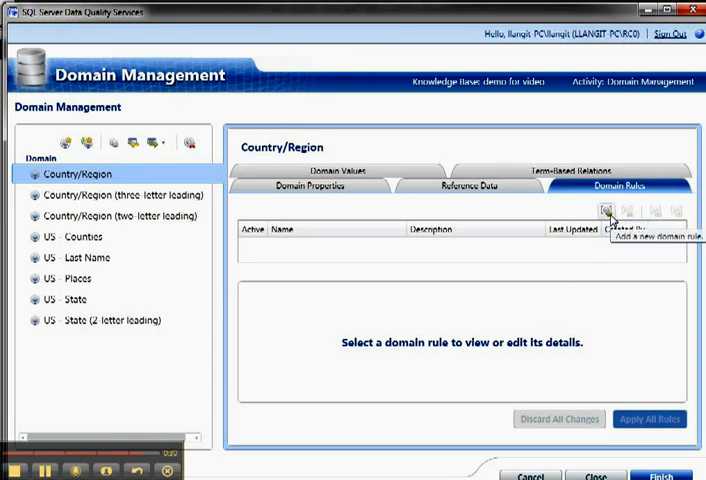